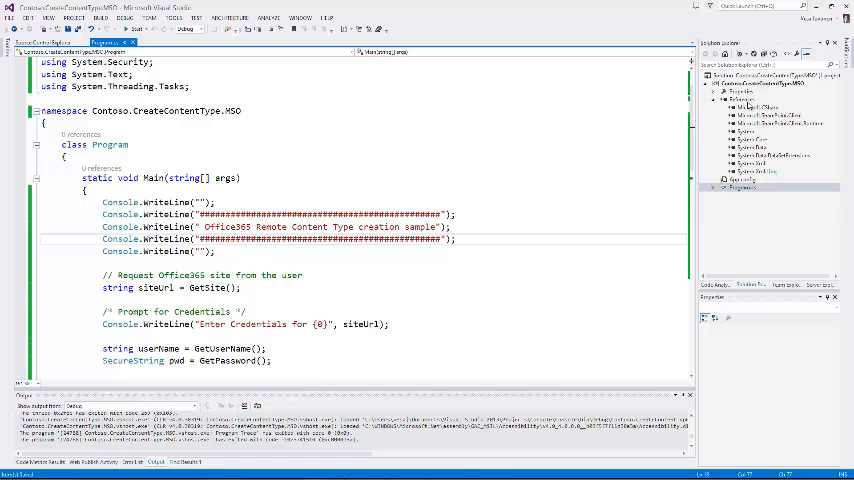
Close the File Explorer window showing the Microsoft.SharePoint.Client DLLs.
{"action": "left_click", "coordinate": [756, 84]}
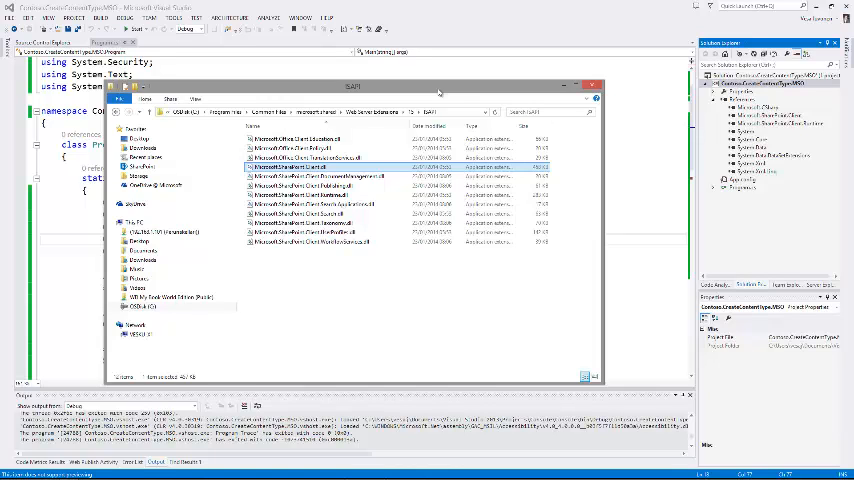
{"action": "mouse_move", "coordinate": [444, 118]}
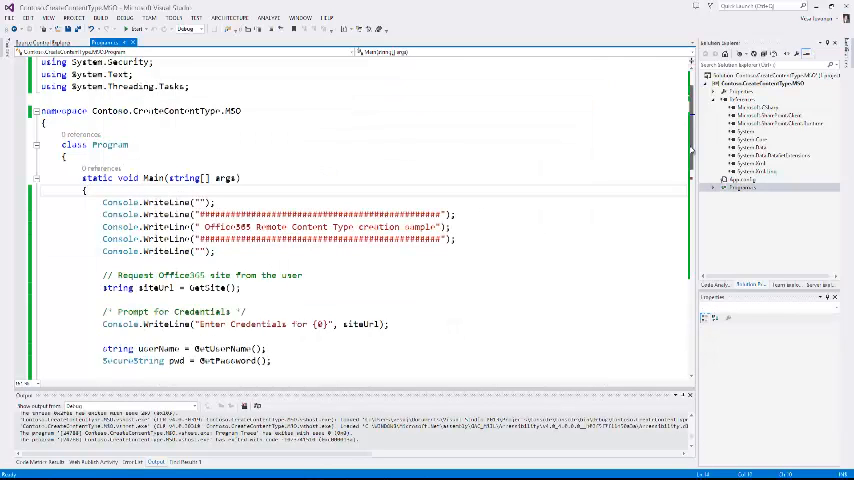
{"action": "scroll", "scroll_direction": "down", "scroll_amount": 3}
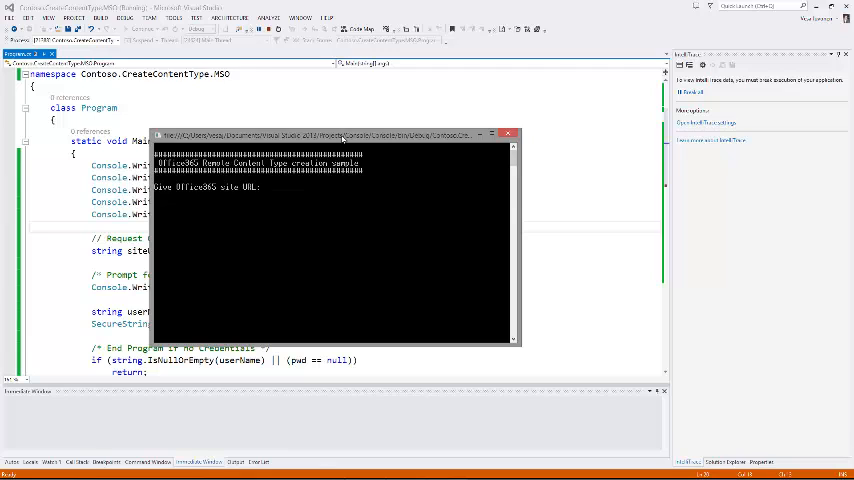
{"action": "type", "text": "http"}
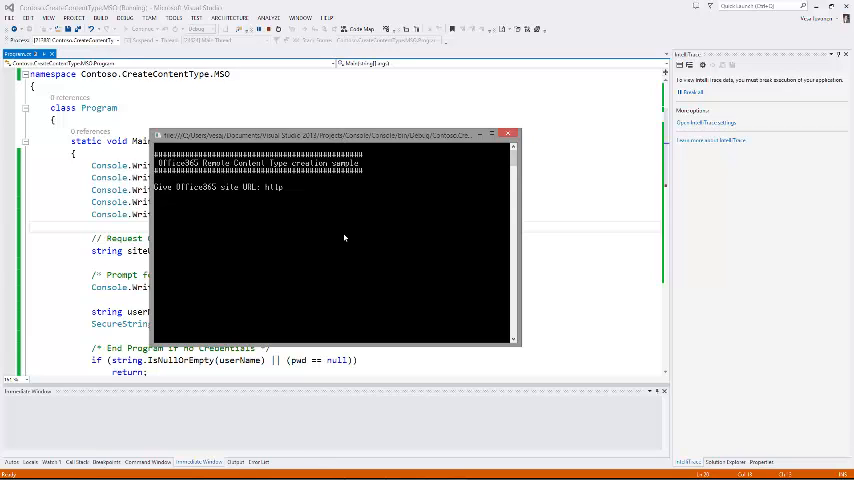
{"action": "type", "text": "s://joone.sharepo"}
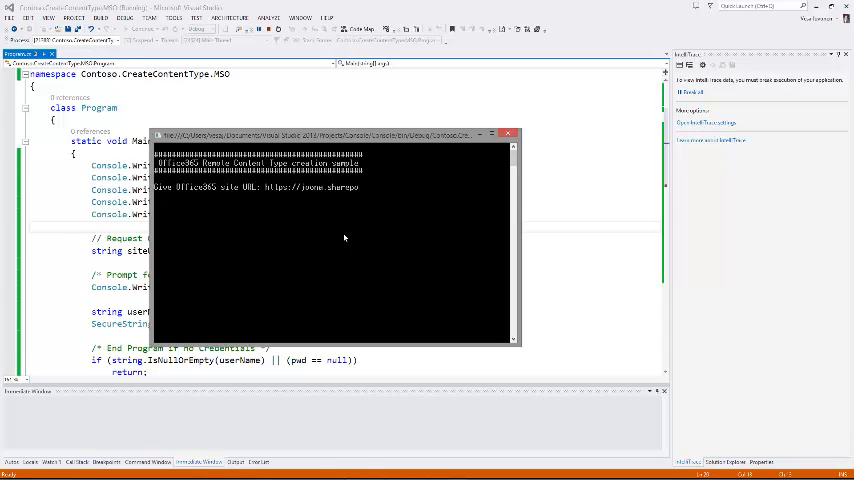
{"action": "type", "text": "int/"}
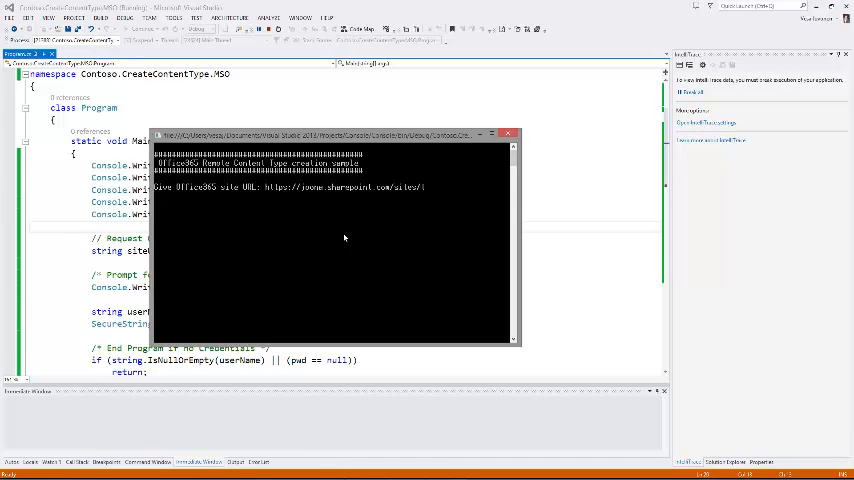
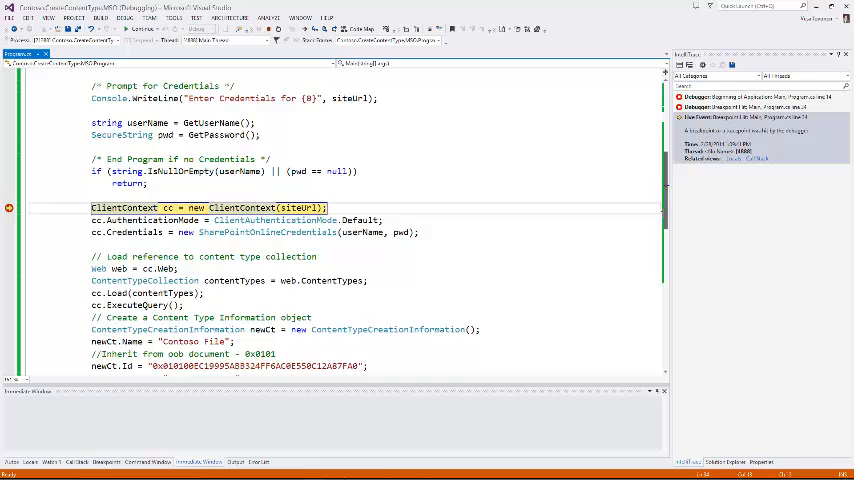
{"action": "mouse_move", "coordinate": [416, 260]}
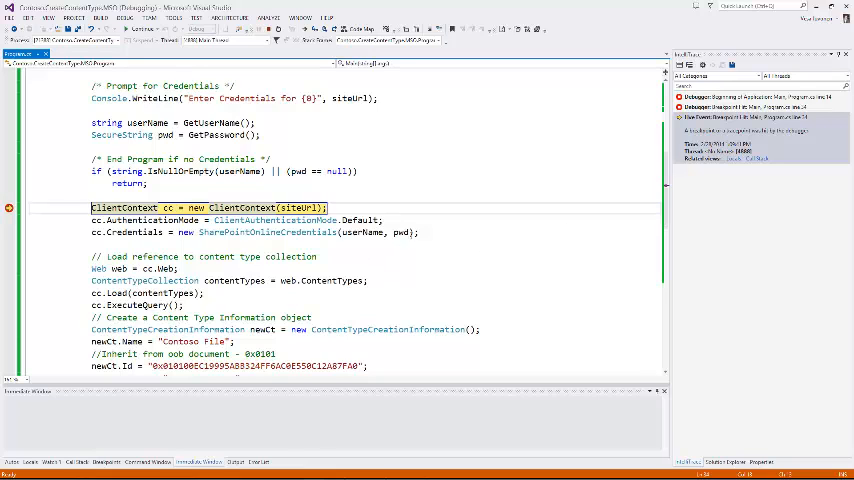
Step with F10 from ClientContext through credentials to contentTypes.Add(newCt) and ExecuteQuery.
{"action": "double_click", "coordinate": [268, 232]}
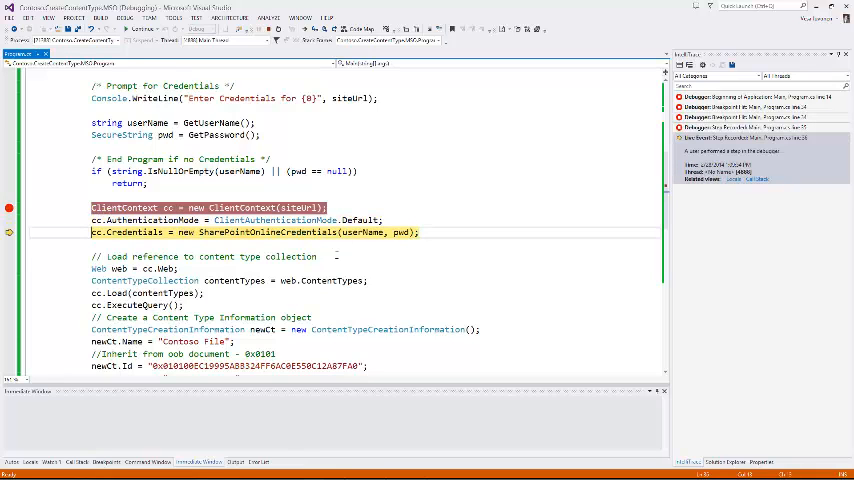
{"action": "key", "text": "F10"}
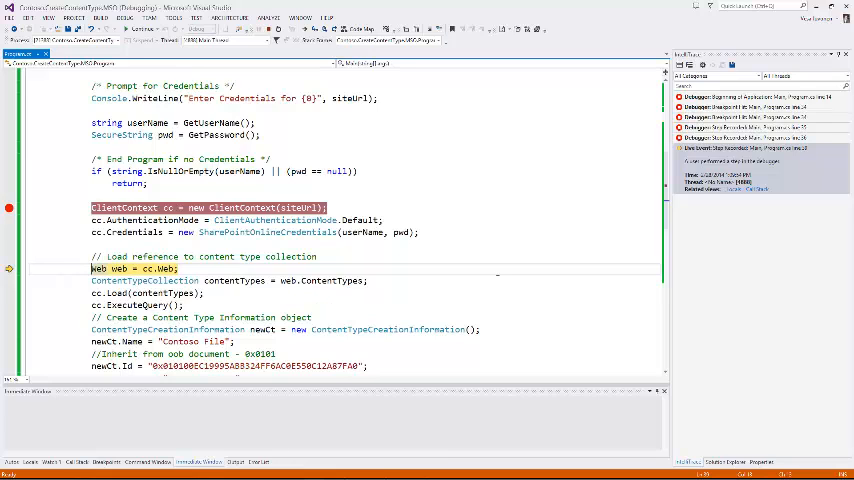
{"action": "key", "text": "F10"}
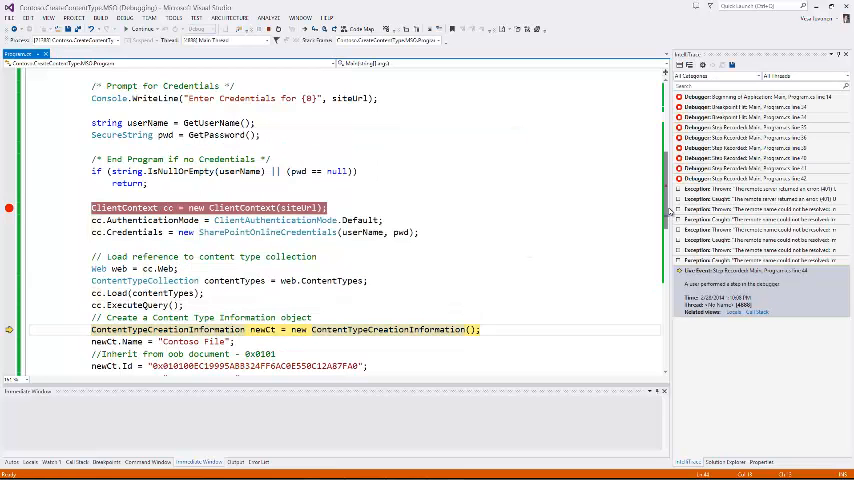
{"action": "scroll", "scroll_direction": "down", "scroll_amount": 3}
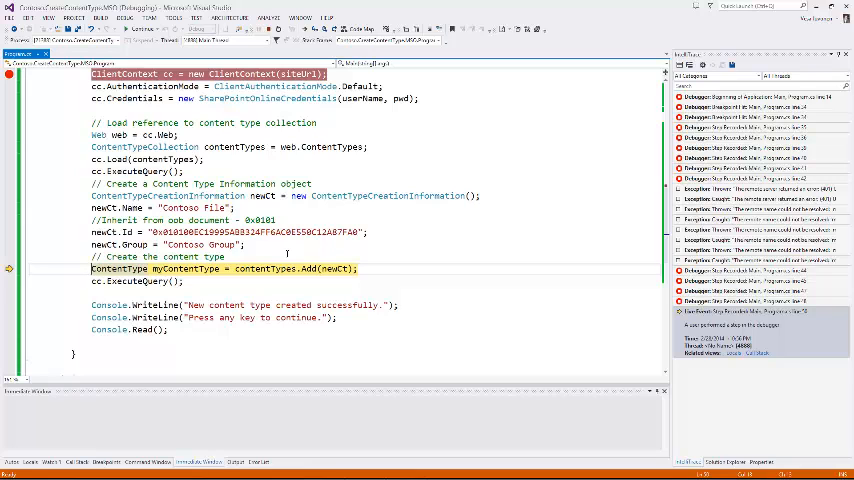
{"action": "key", "text": "F10"}
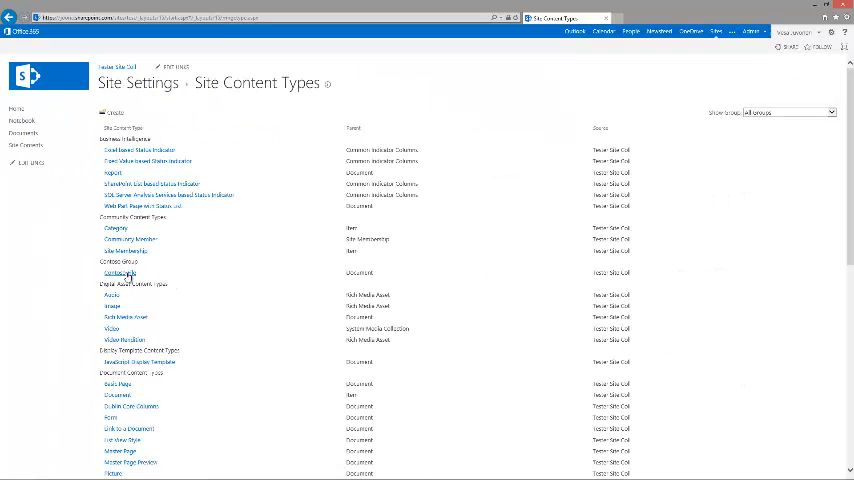
Show the new Contoso File content type's details from Site Content Types.
{"action": "left_click", "coordinate": [120, 272]}
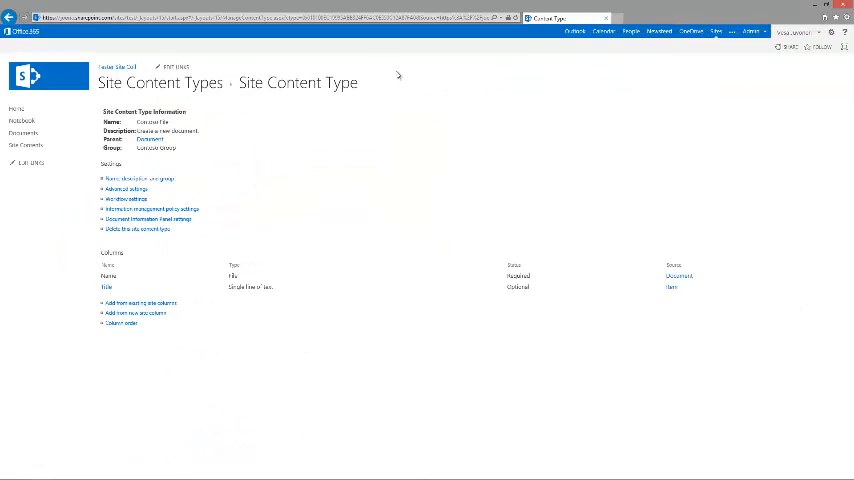
{"action": "mouse_move", "coordinate": [352, 174]}
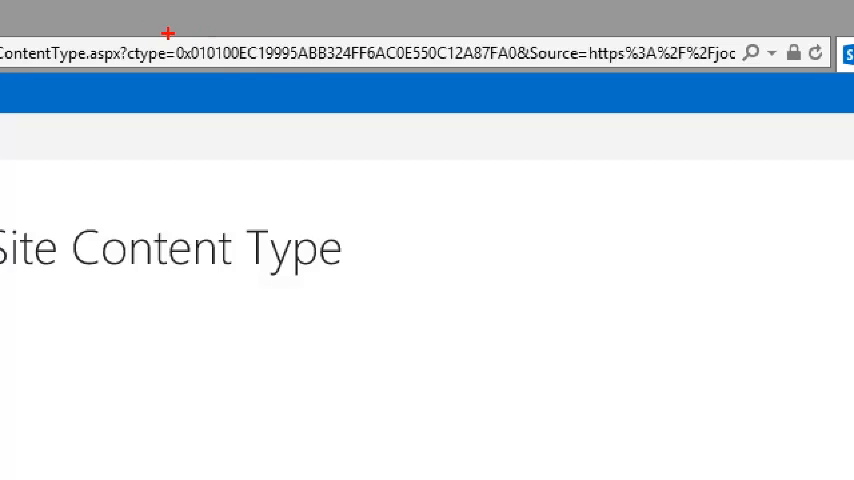
{"action": "left_click_drag", "start_coordinate": [176, 36], "coordinate": [316, 60]}
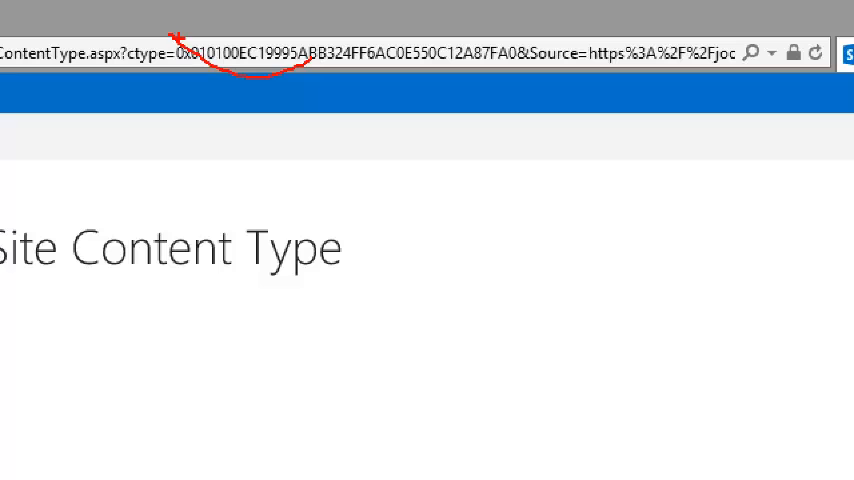